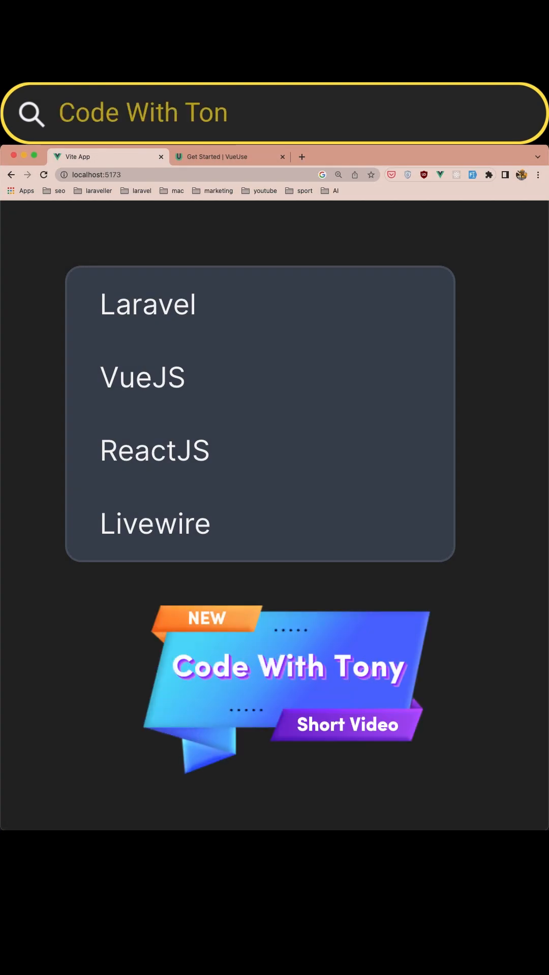
type("y")
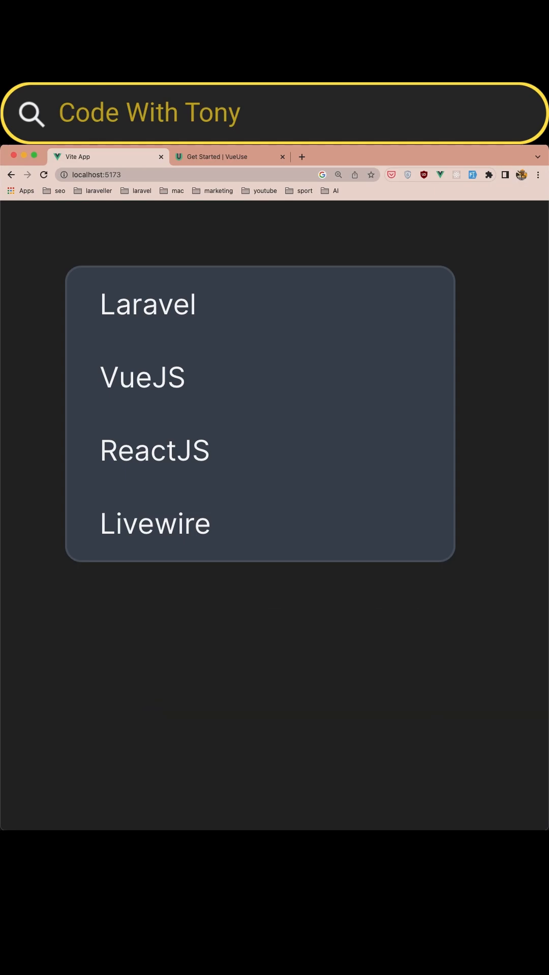
left_click(229, 157)
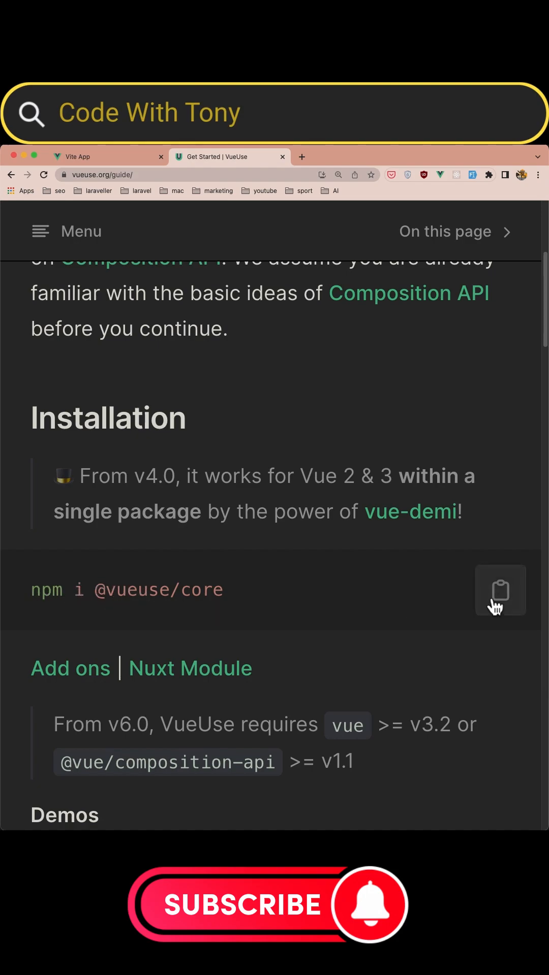
left_click(500, 590)
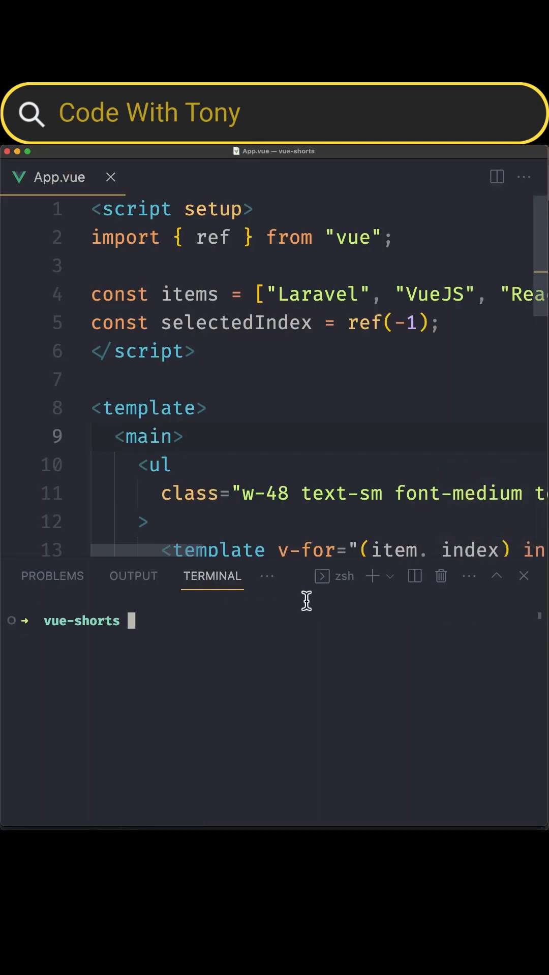
type("npm i @vueuse/core")
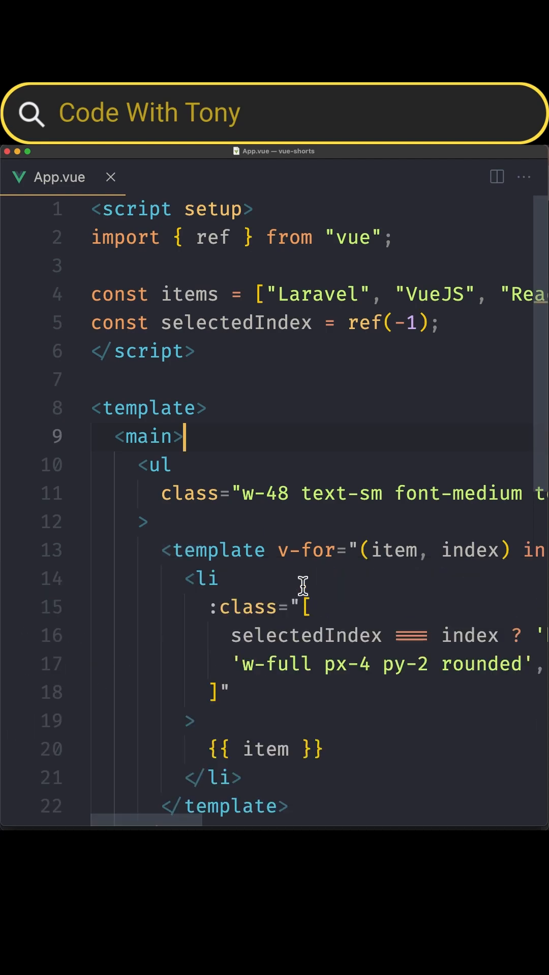
mouse_move(103, 195)
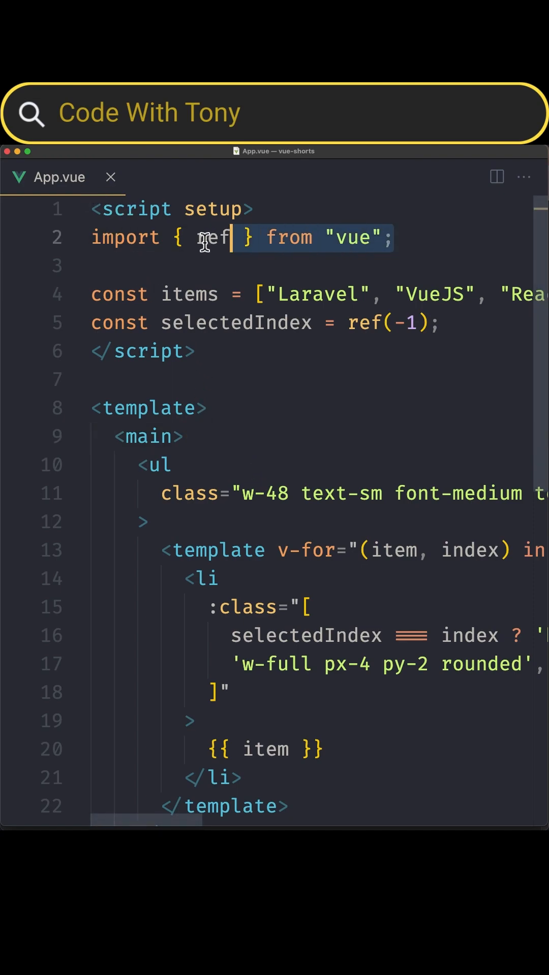
double_click(188, 294)
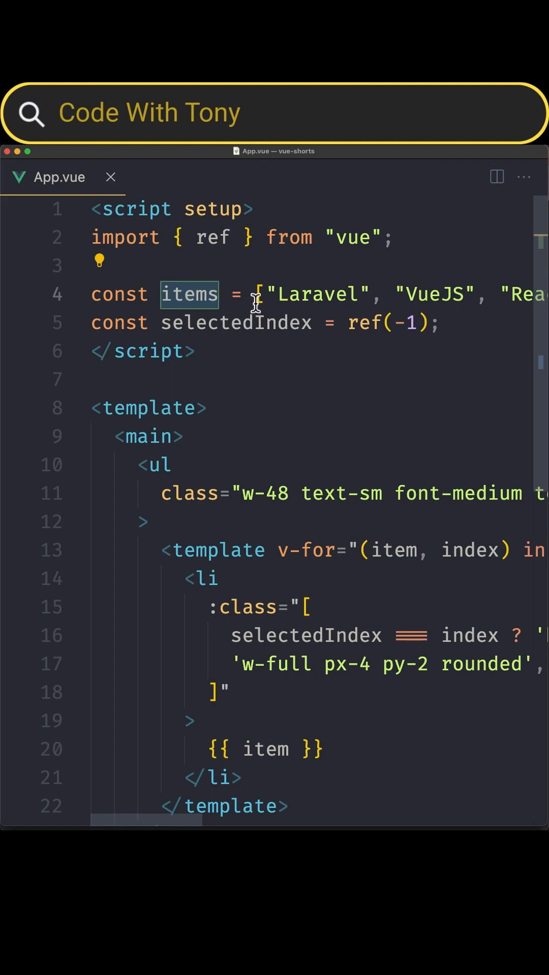
mouse_move(357, 376)
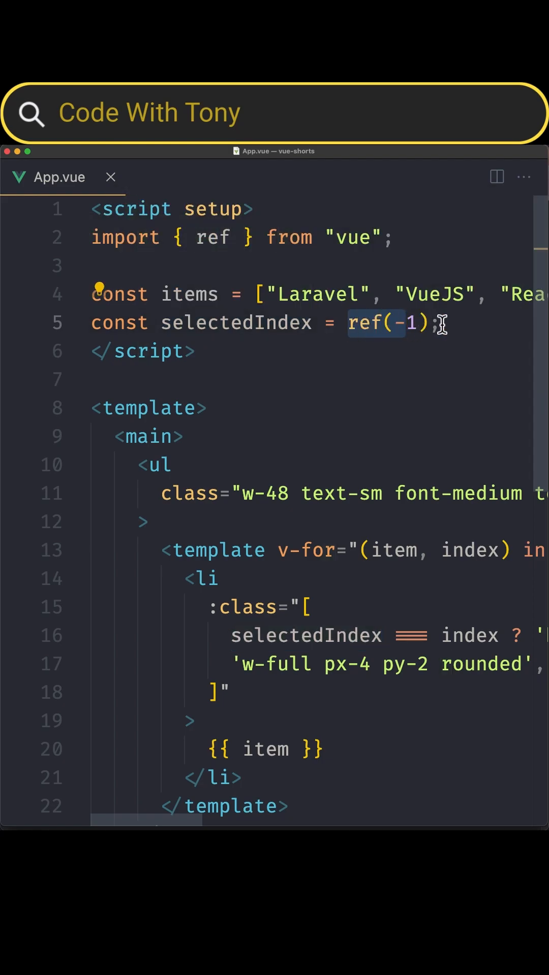
mouse_move(288, 398)
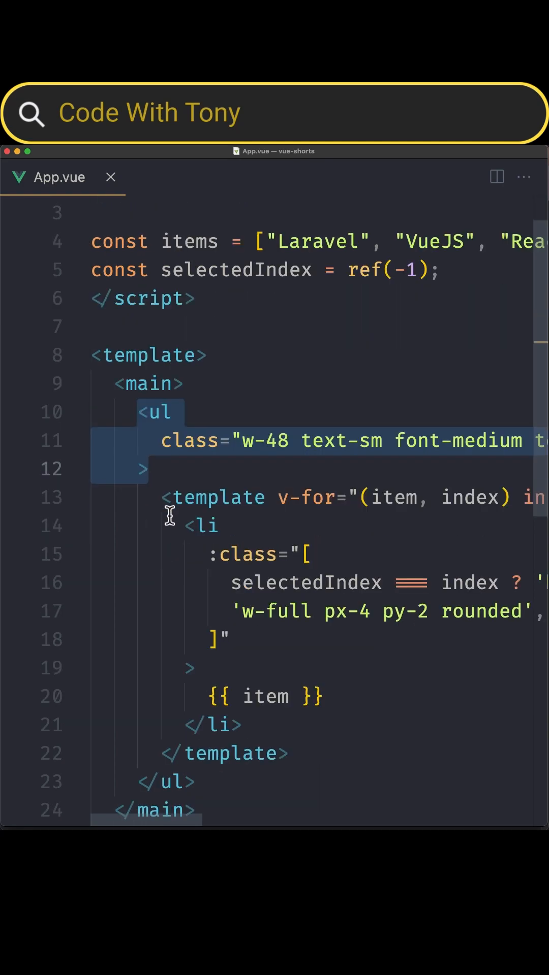
scroll("down", 3)
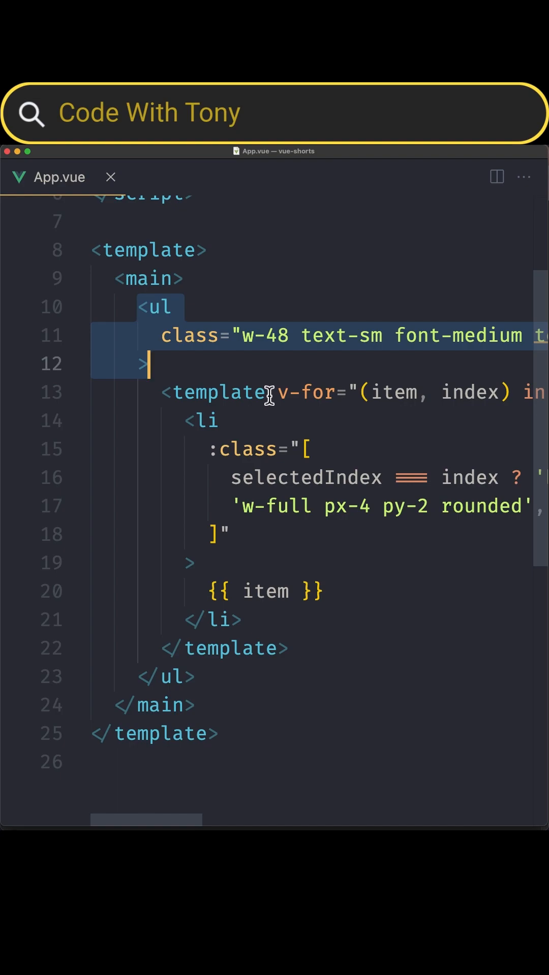
left_click(277, 392)
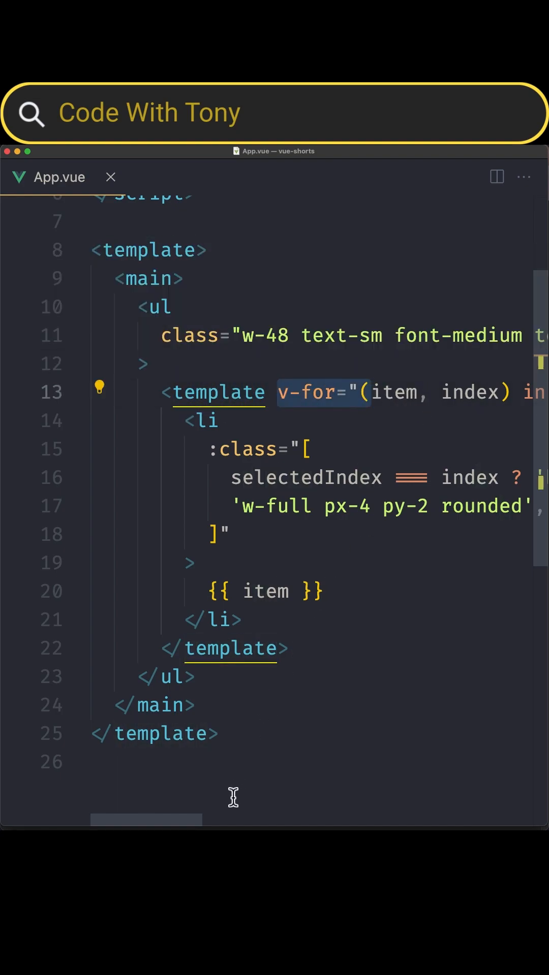
scroll("right", 3)
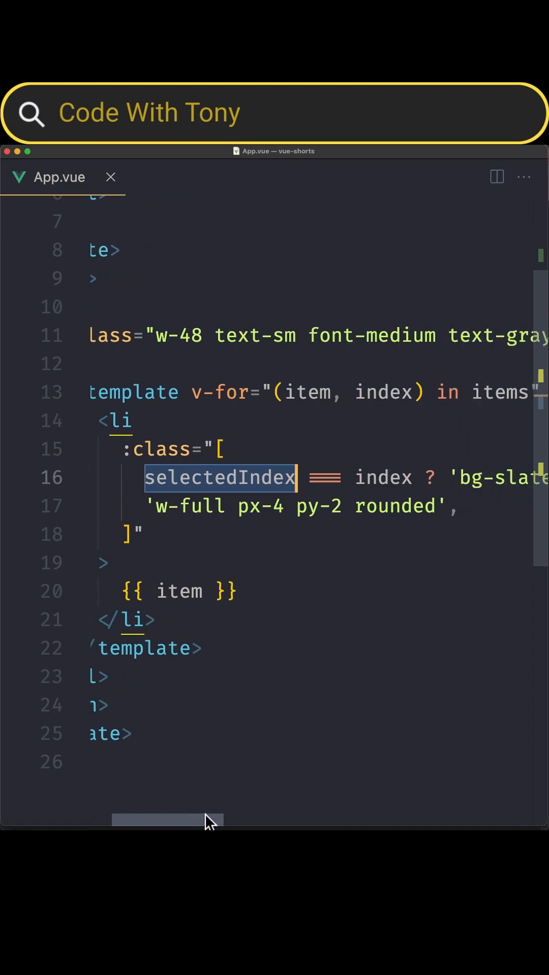
mouse_move(407, 479)
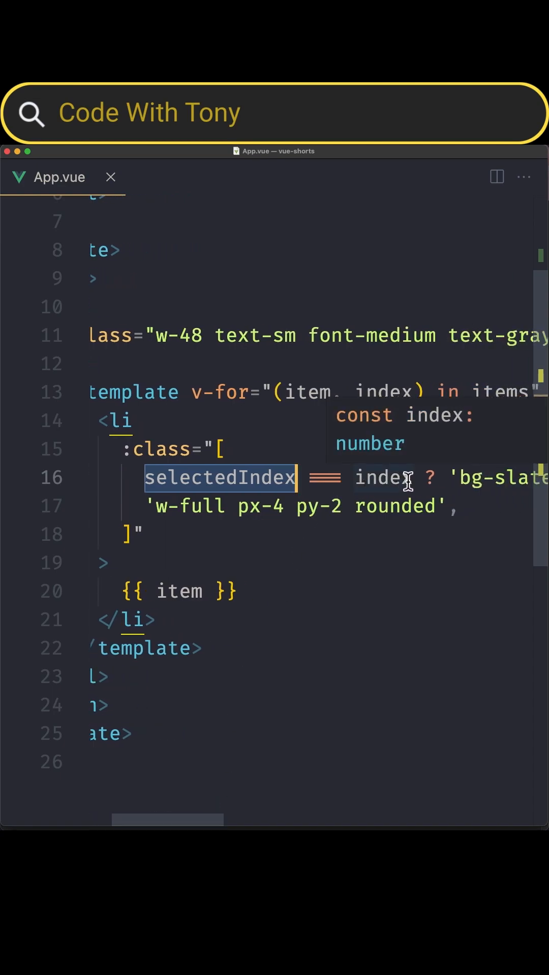
mouse_move(200, 823)
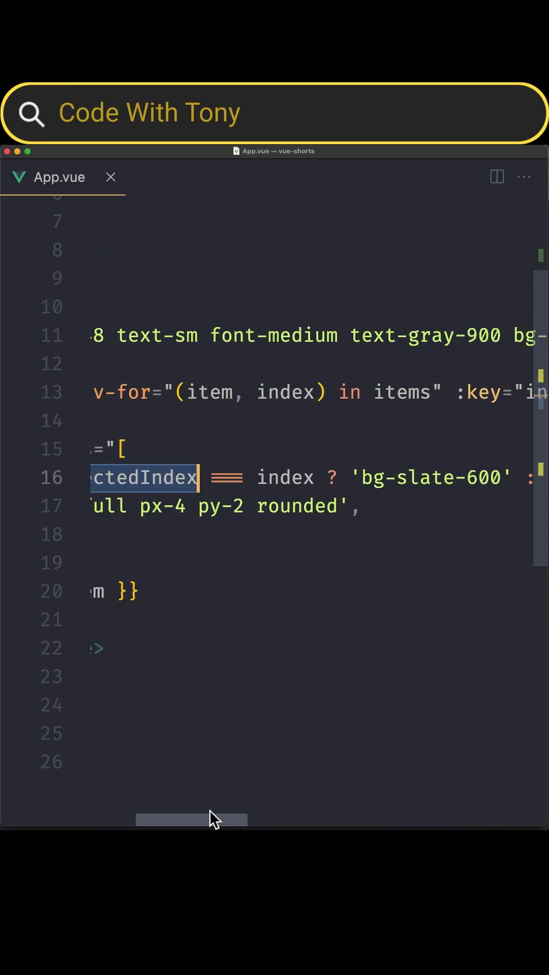
scroll("left", 3)
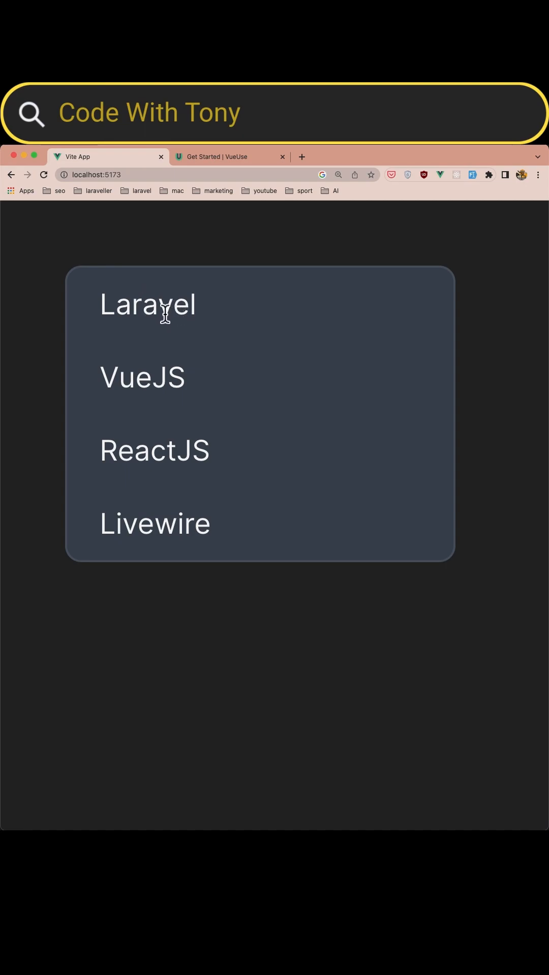
mouse_move(211, 316)
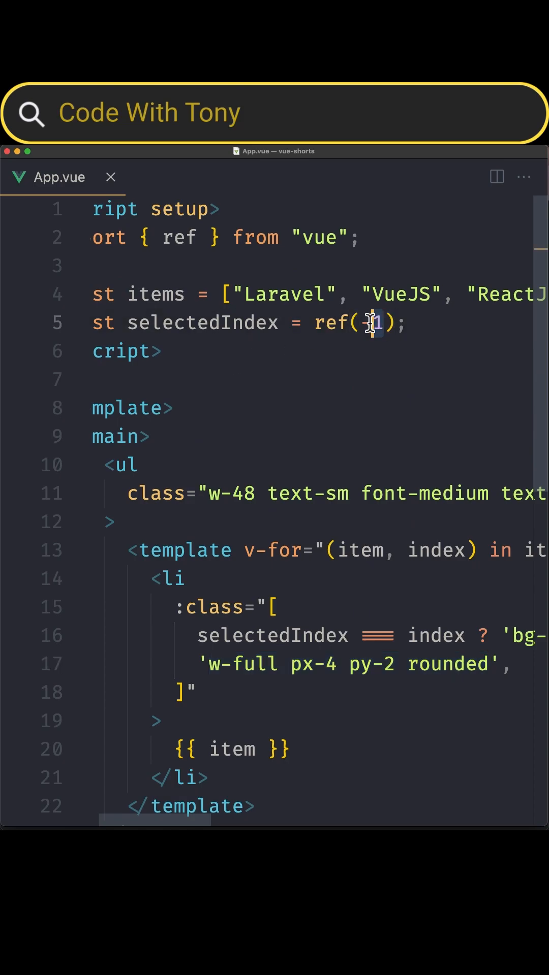
type("0")
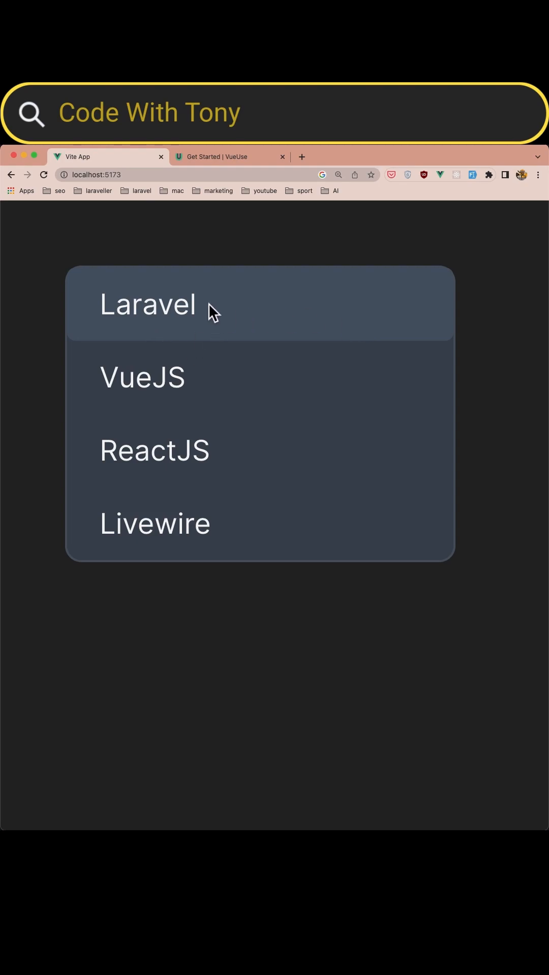
mouse_move(205, 345)
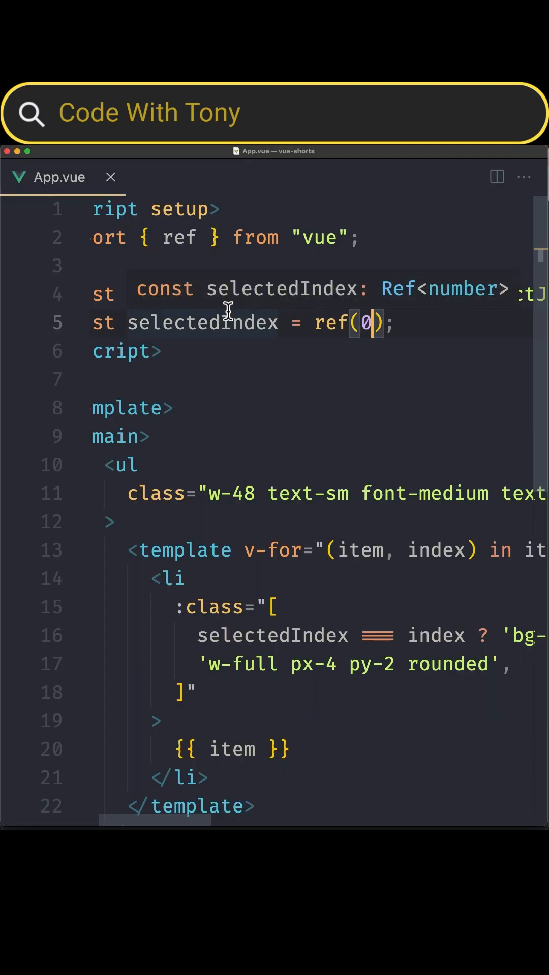
type("-1")
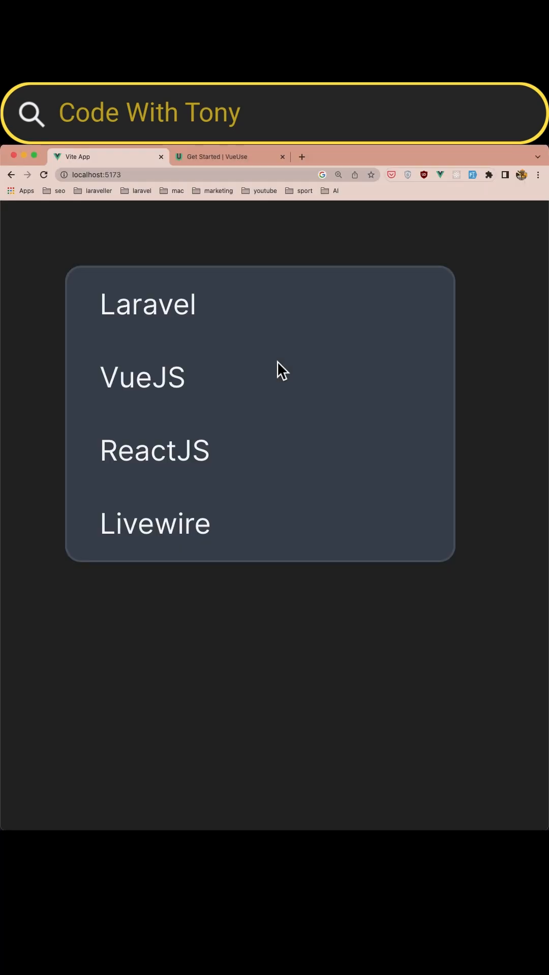
mouse_move(185, 320)
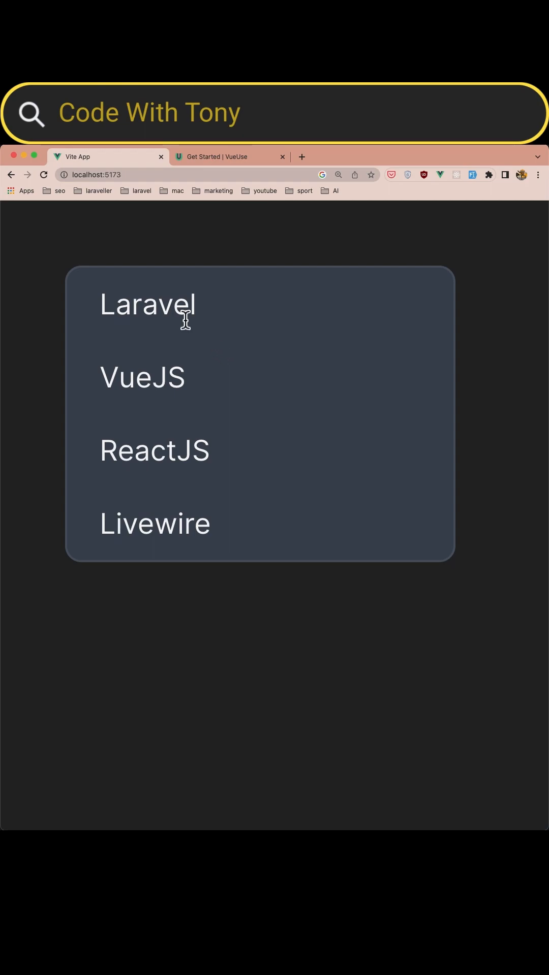
mouse_move(183, 319)
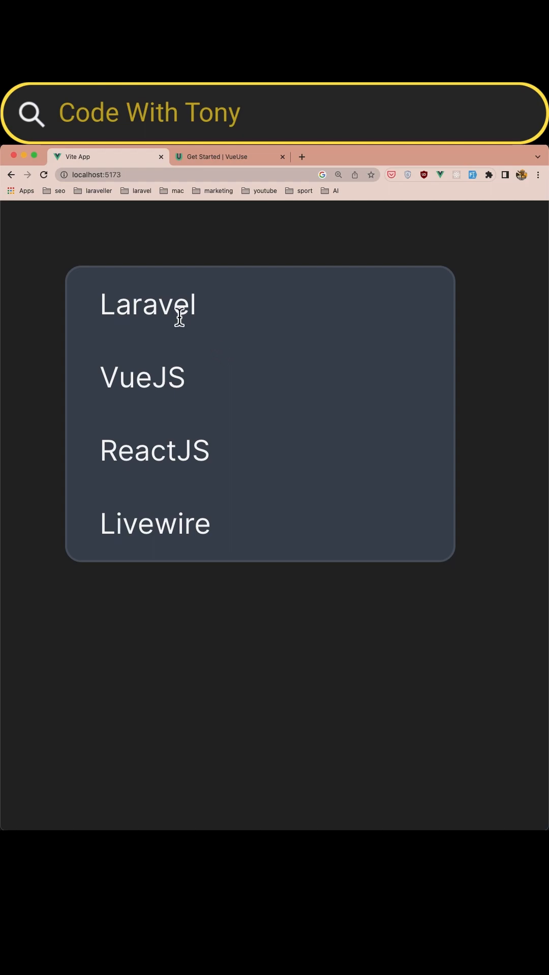
mouse_move(227, 463)
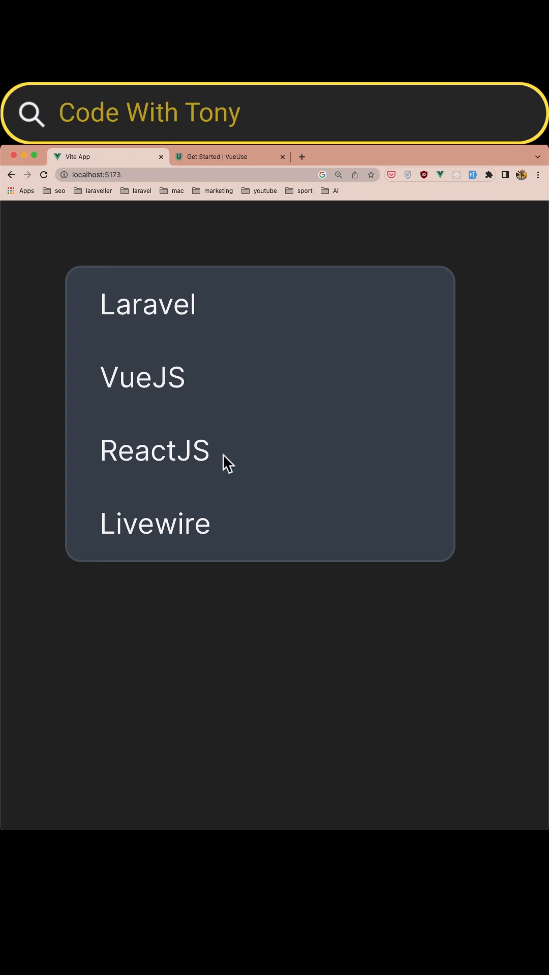
double_click(155, 450)
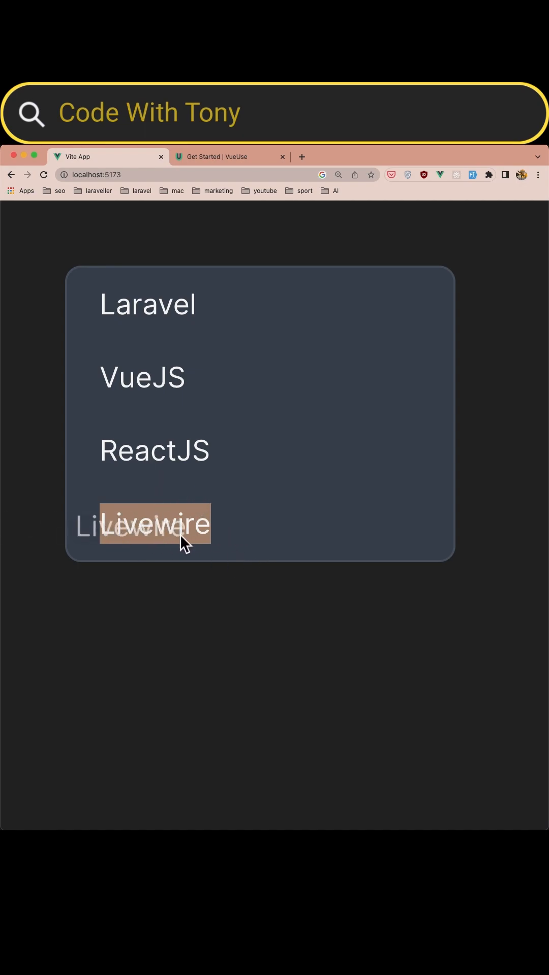
mouse_move(211, 449)
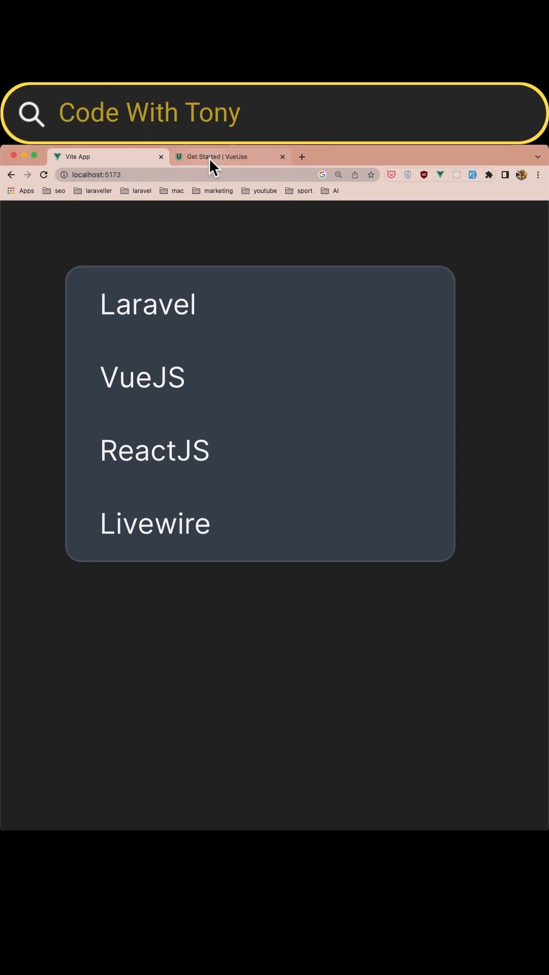
mouse_move(229, 259)
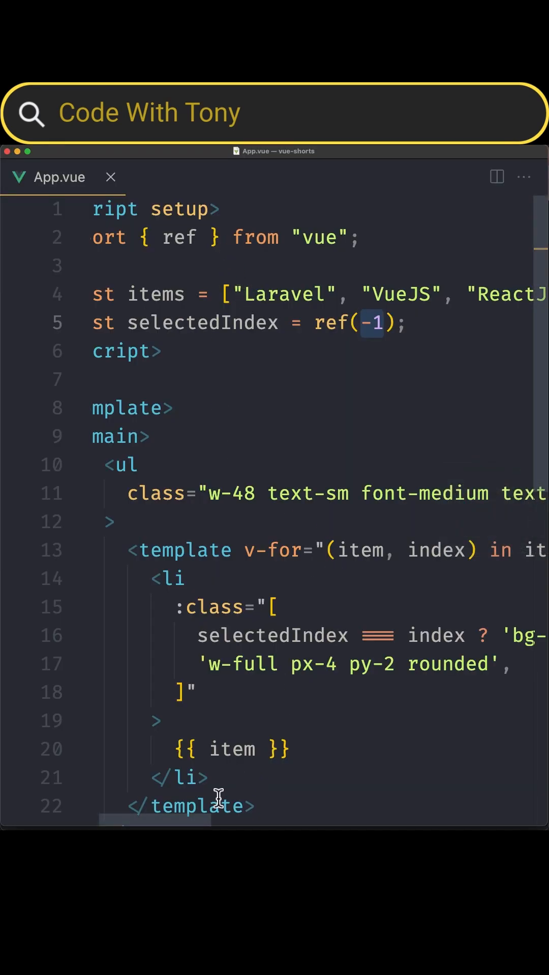
scroll("left", 3)
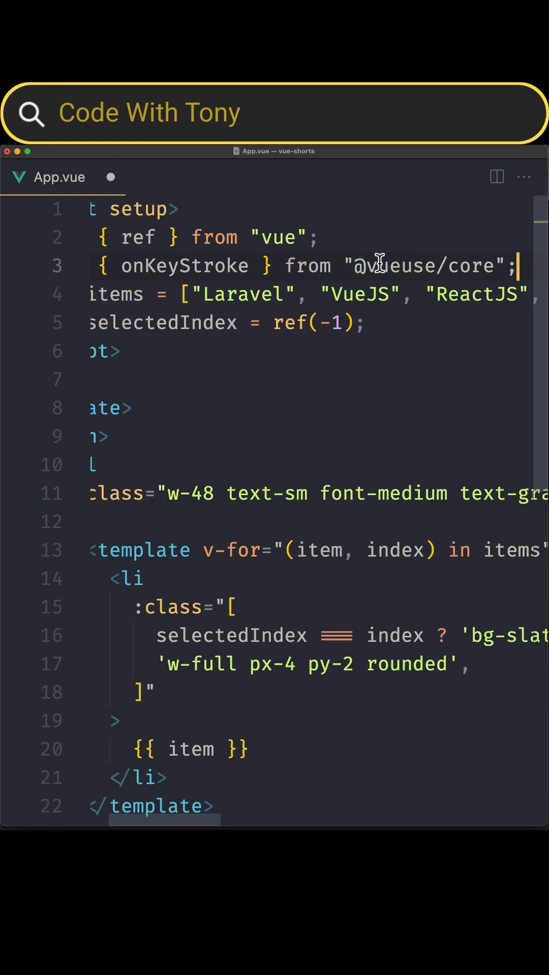
double_click(183, 266)
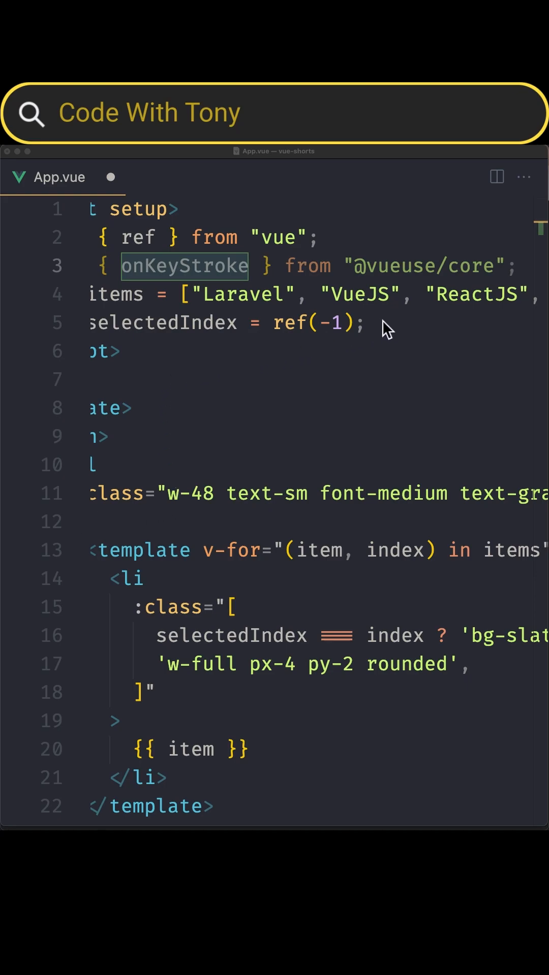
scroll("left", 3)
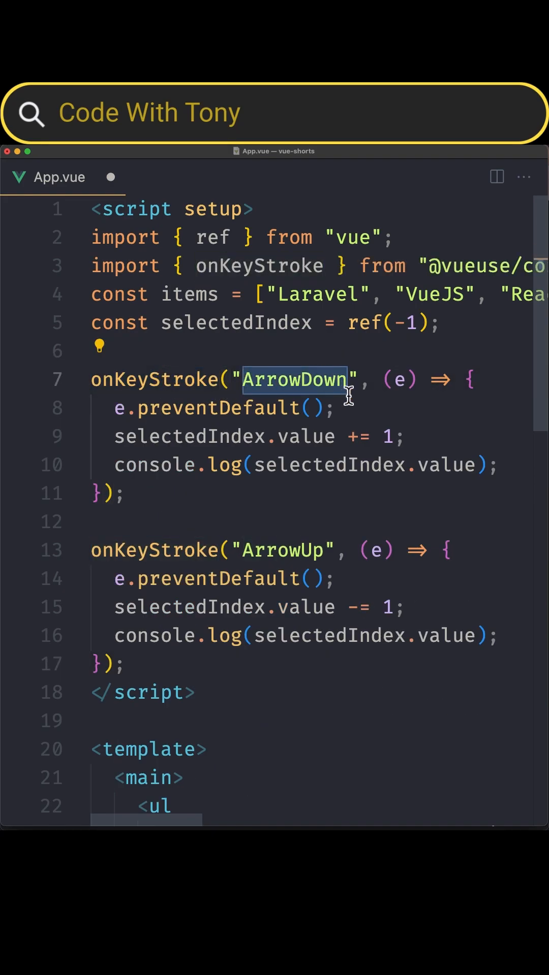
mouse_move(380, 389)
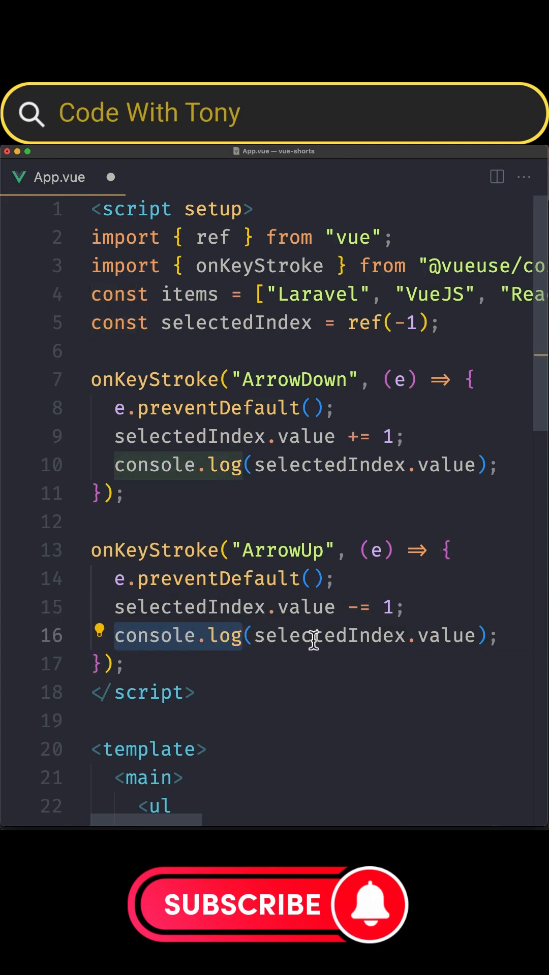
- Highlight selectedIndex to show its uses in the ArrowDown and ArrowUp handlers
double_click(327, 635)
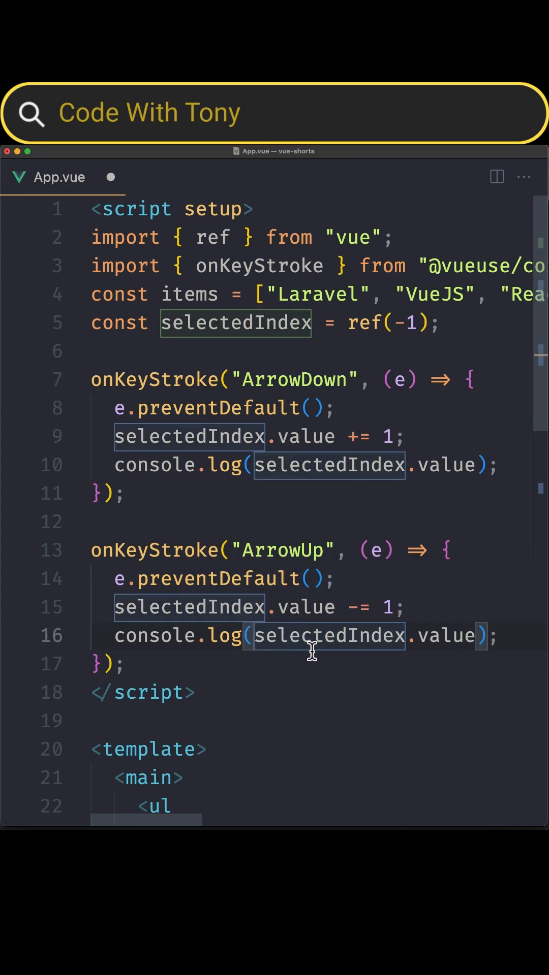
mouse_move(319, 669)
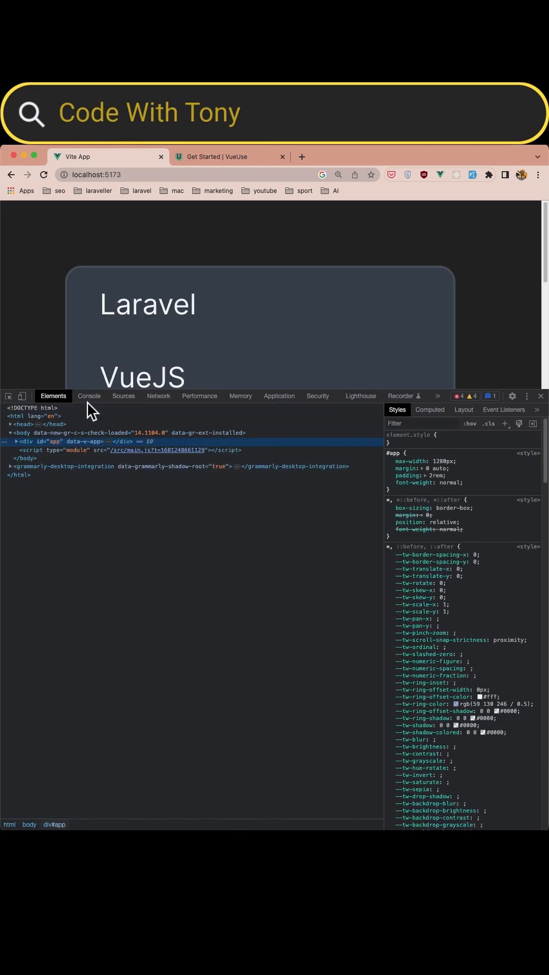
- Switch DevTools to the Console and clear the earlier messages
left_click(89, 396)
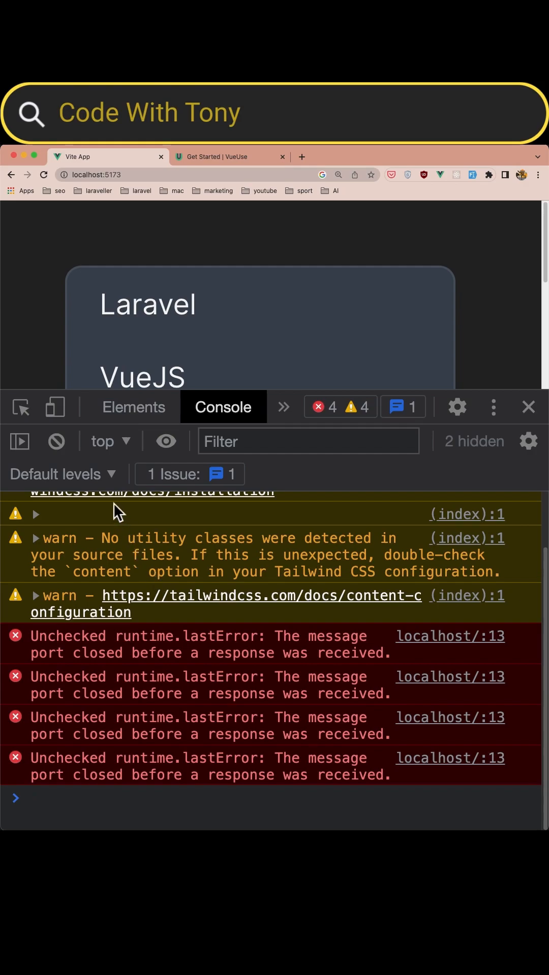
left_click(55, 441)
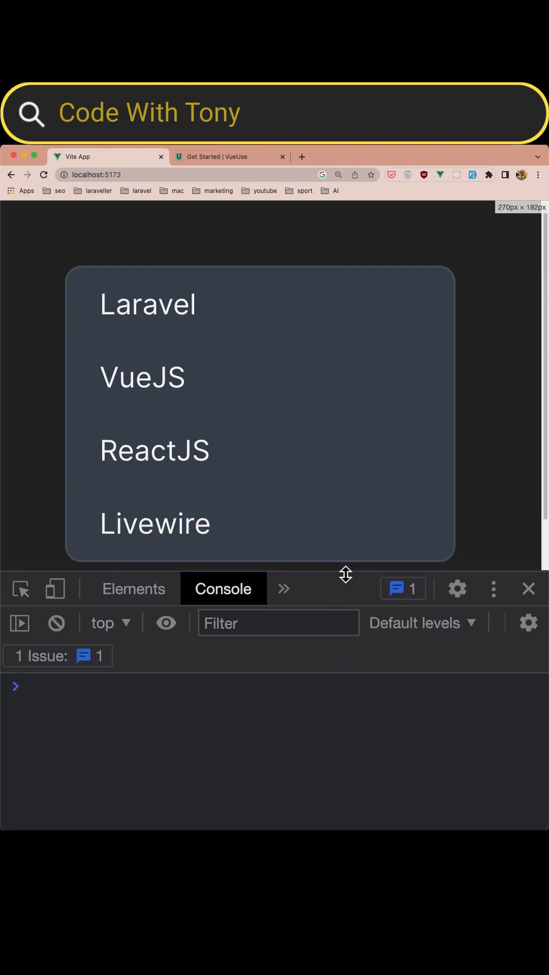
mouse_move(487, 480)
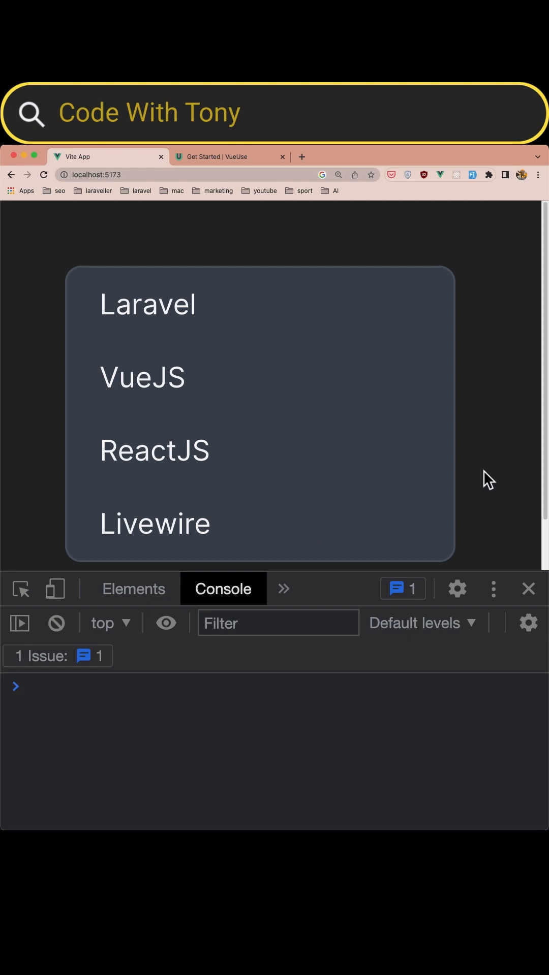
- Focus the app page and move the highlight down to Livewire and back up to Laravel
left_click(148, 304)
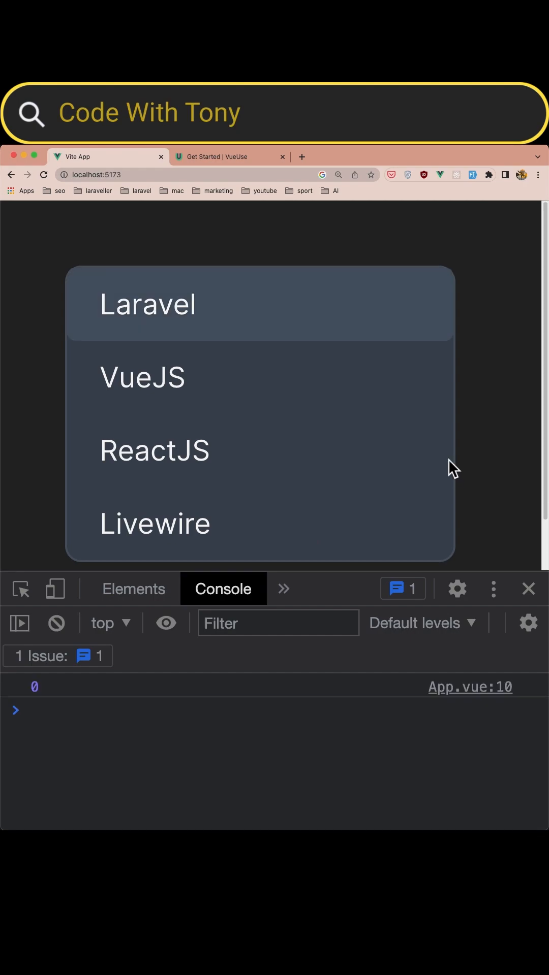
mouse_move(51, 690)
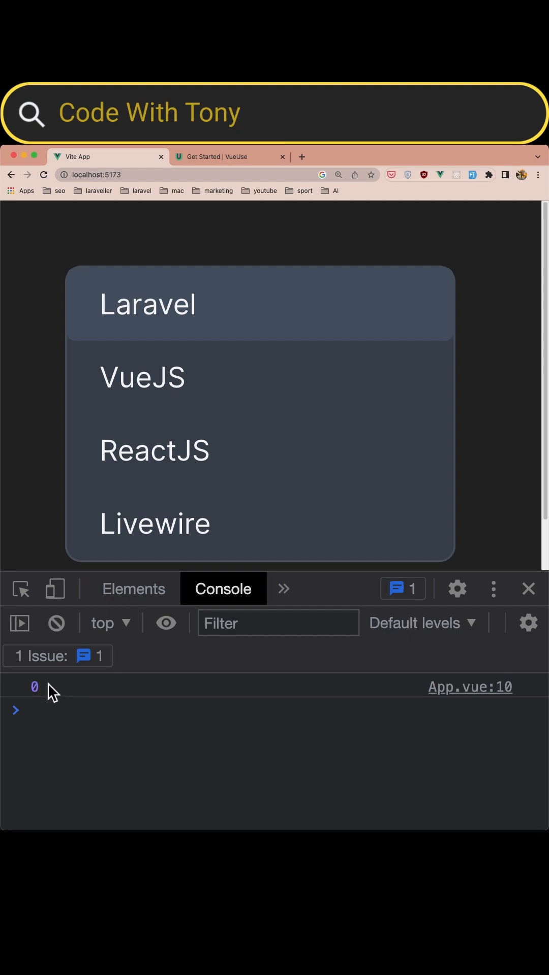
mouse_move(330, 530)
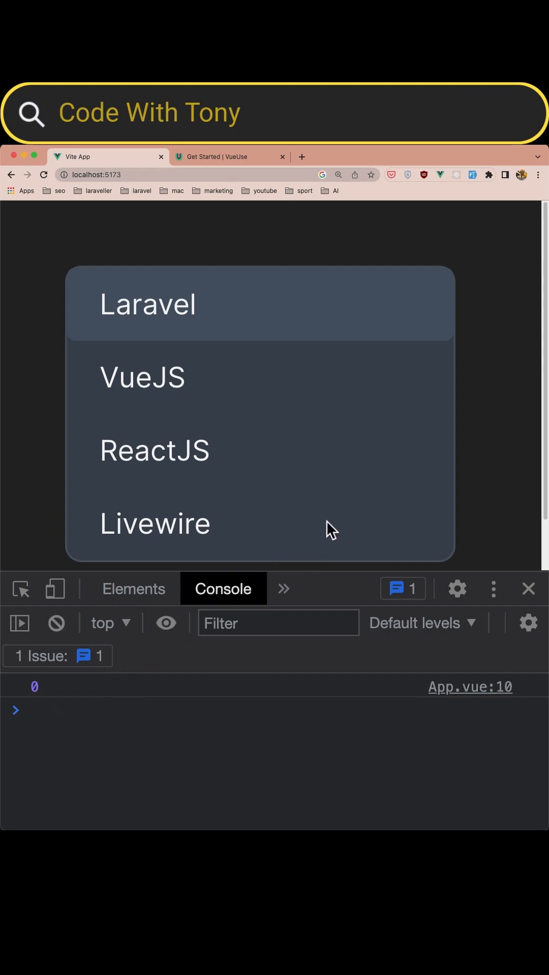
left_click(142, 377)
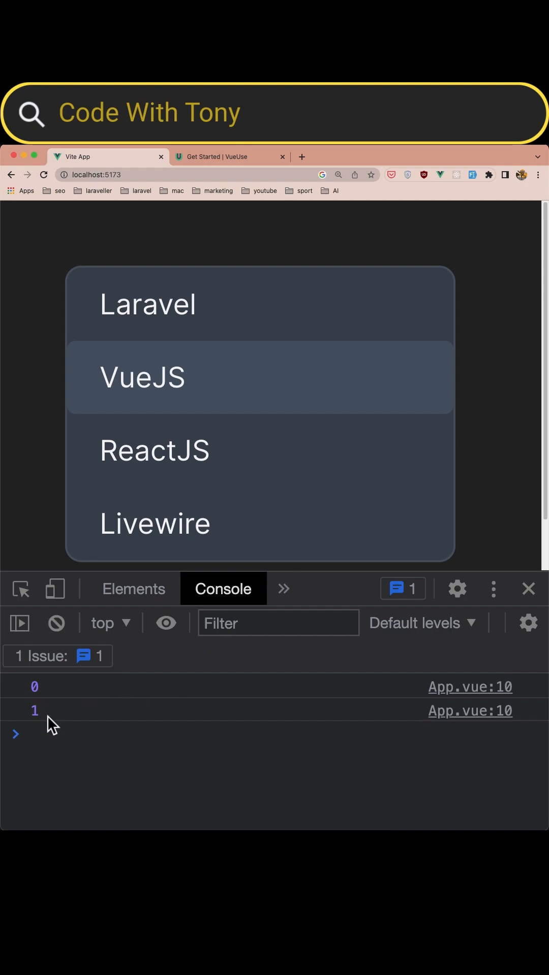
mouse_move(49, 547)
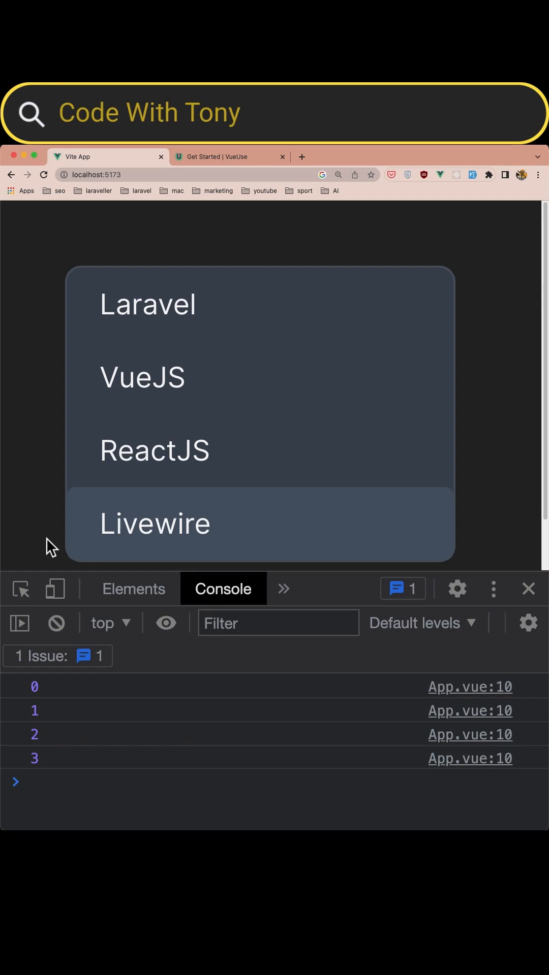
left_click(153, 450)
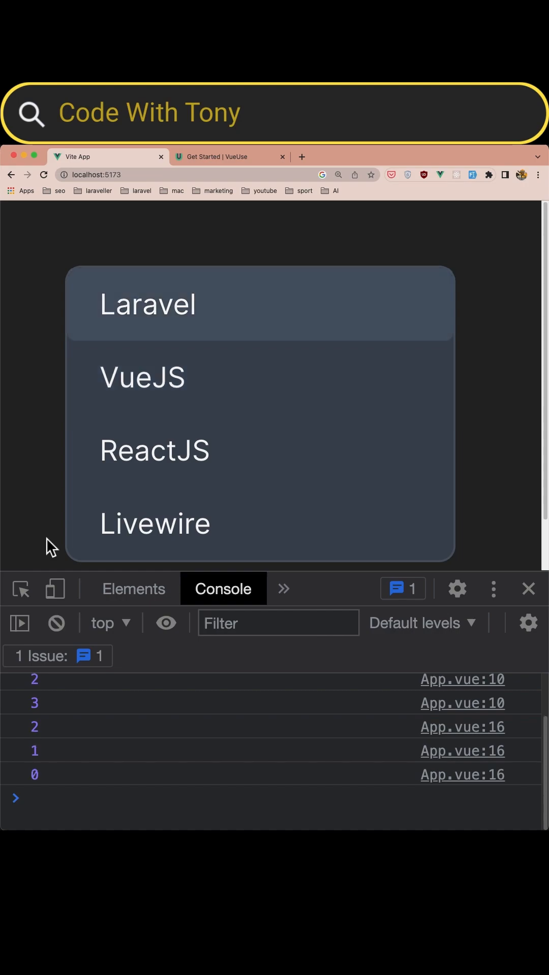
mouse_move(76, 793)
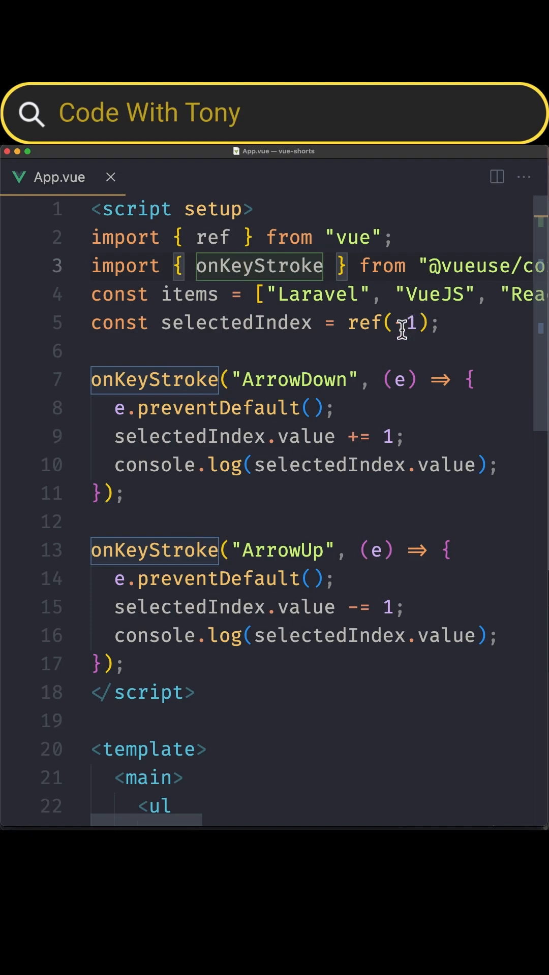
- Change selectedIndex's initial value in App.vue to -1
type("-")
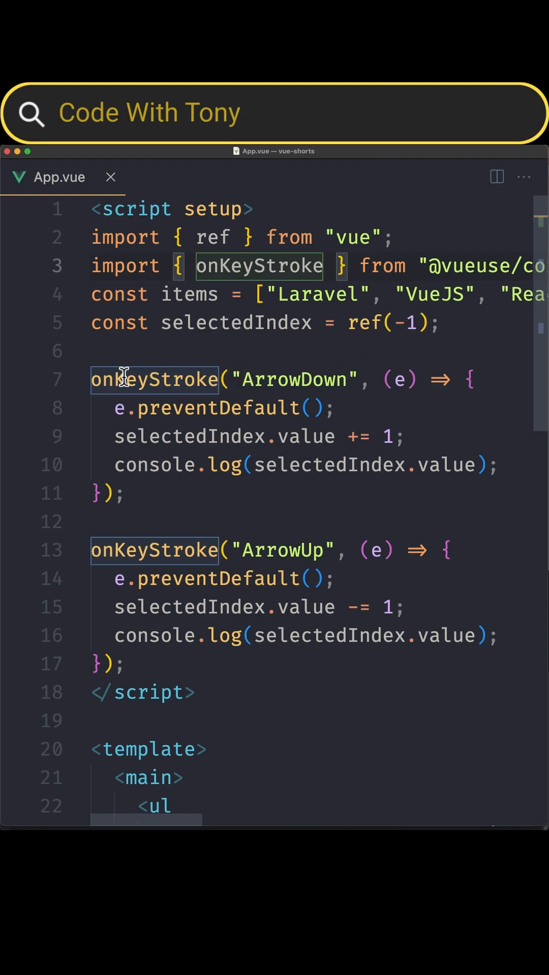